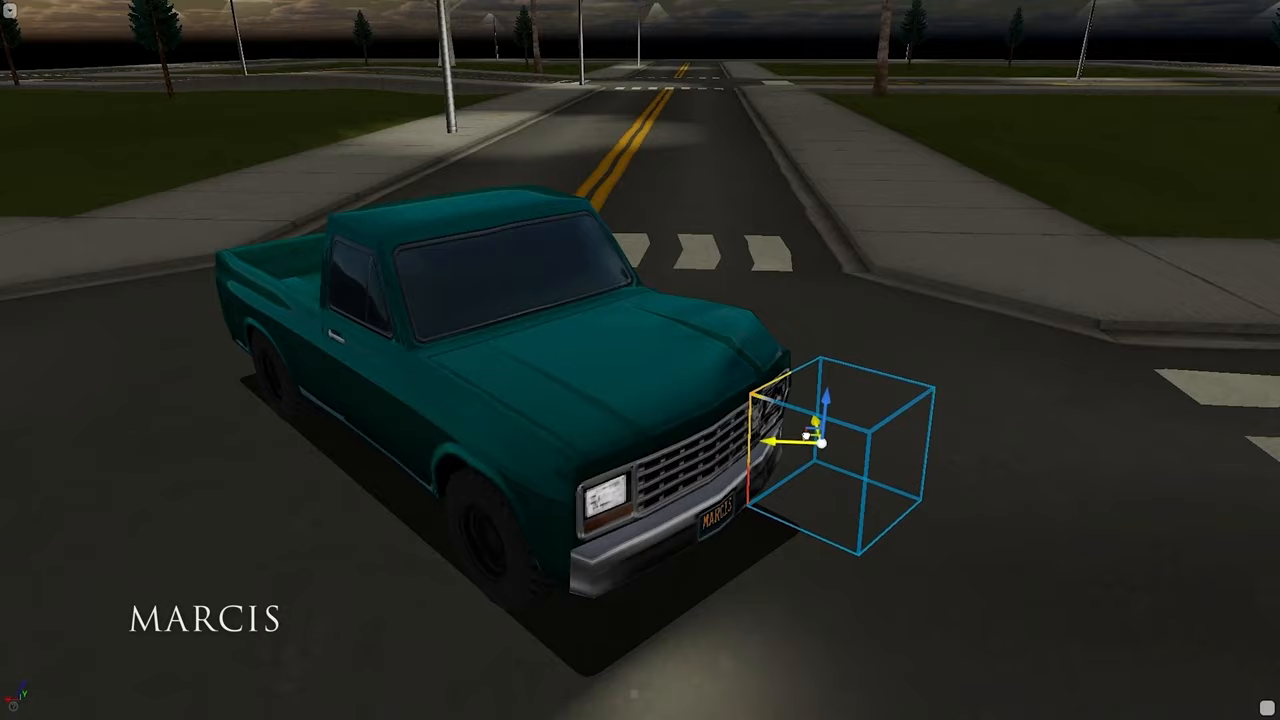
Hide the sky Sphere and PostProcessVolume in the Outliner to preview the bare night scene.
drag(810, 440, 730, 475)
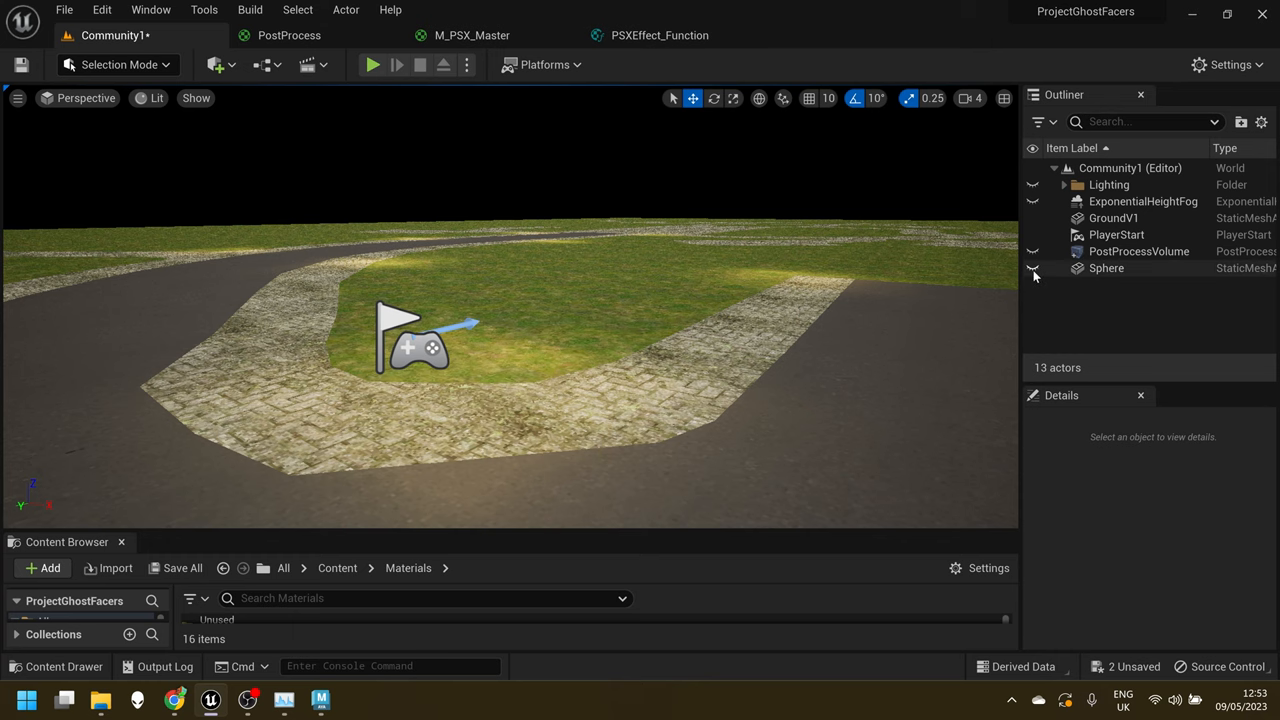
click(1033, 268)
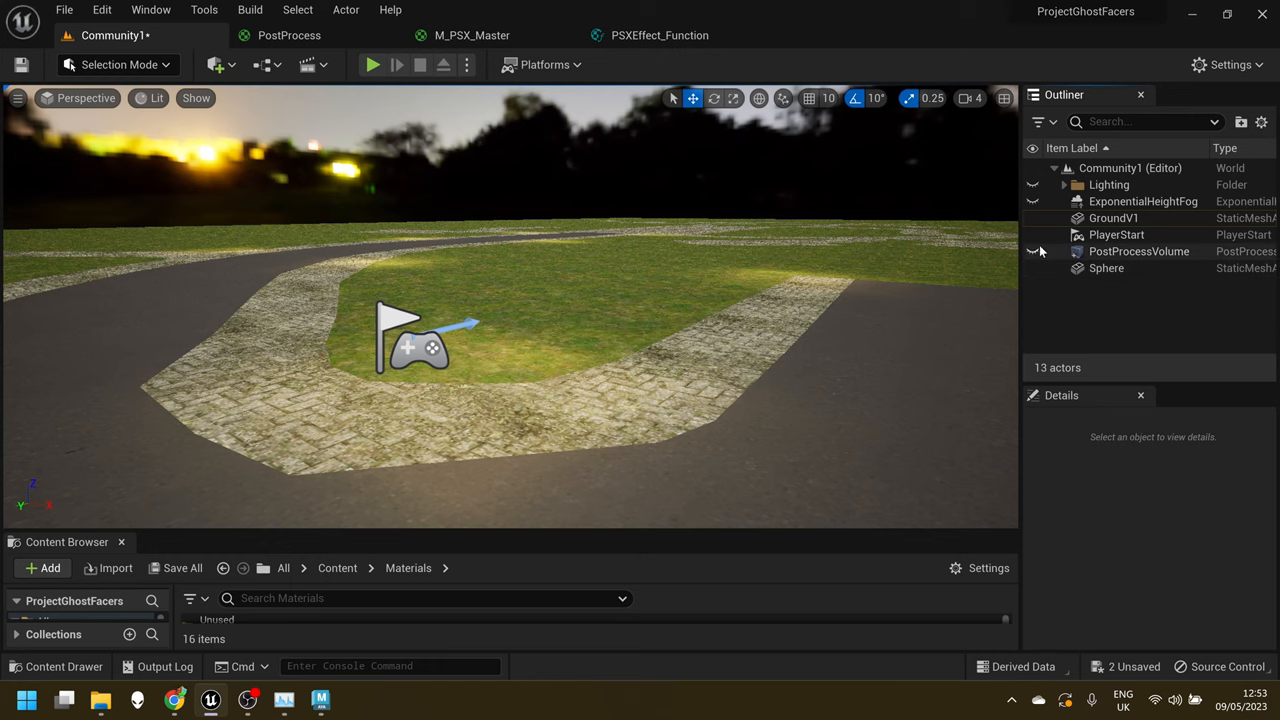
click(1033, 201)
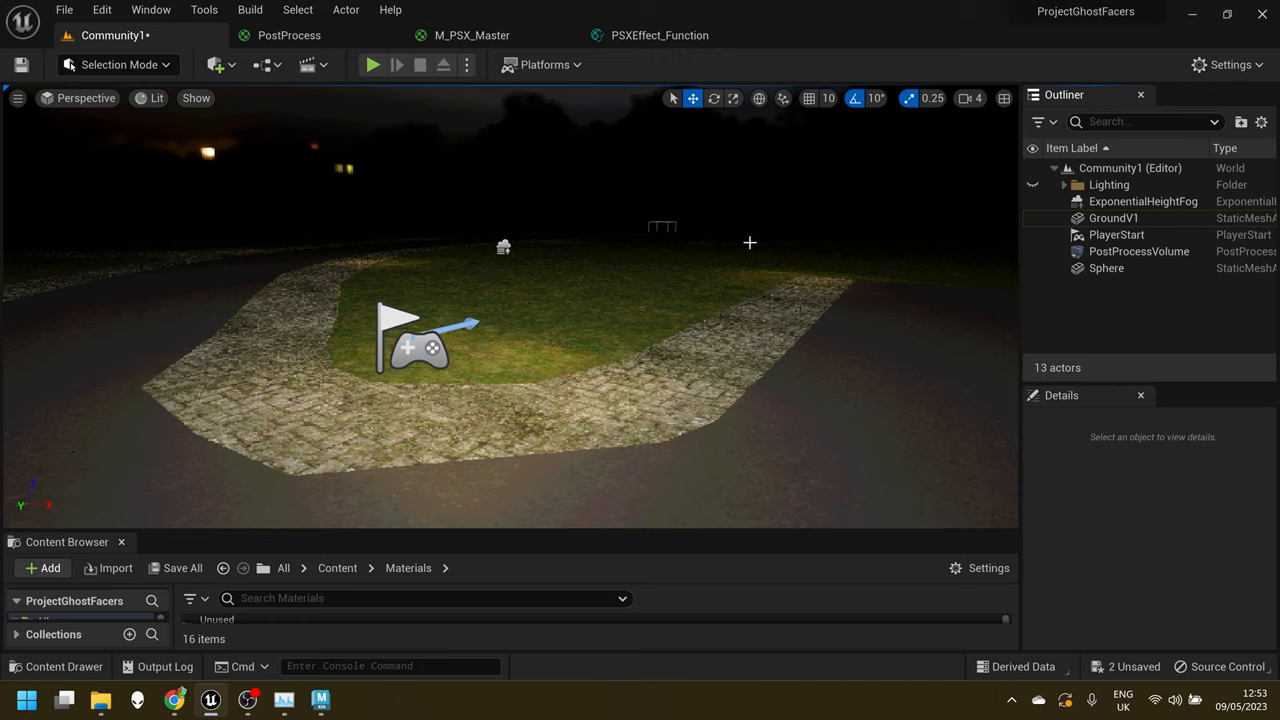
mouse_move(768, 252)
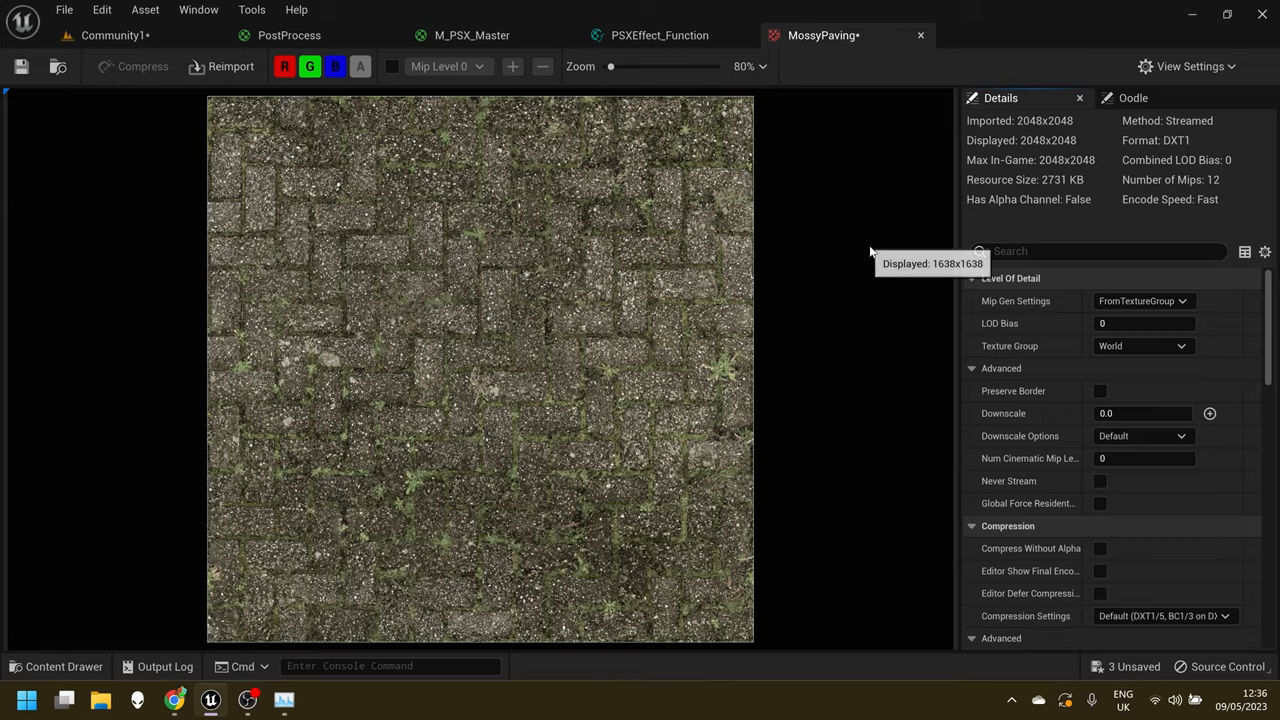
mouse_move(1030, 570)
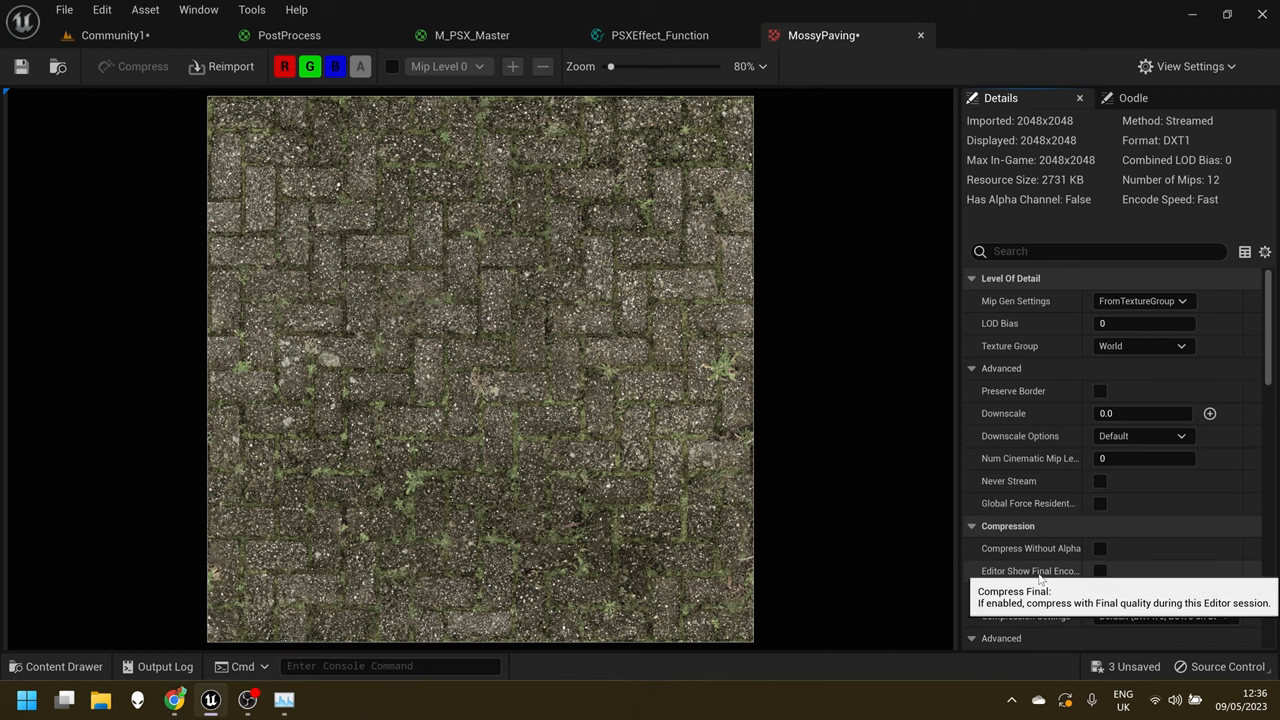
mouse_move(1040, 678)
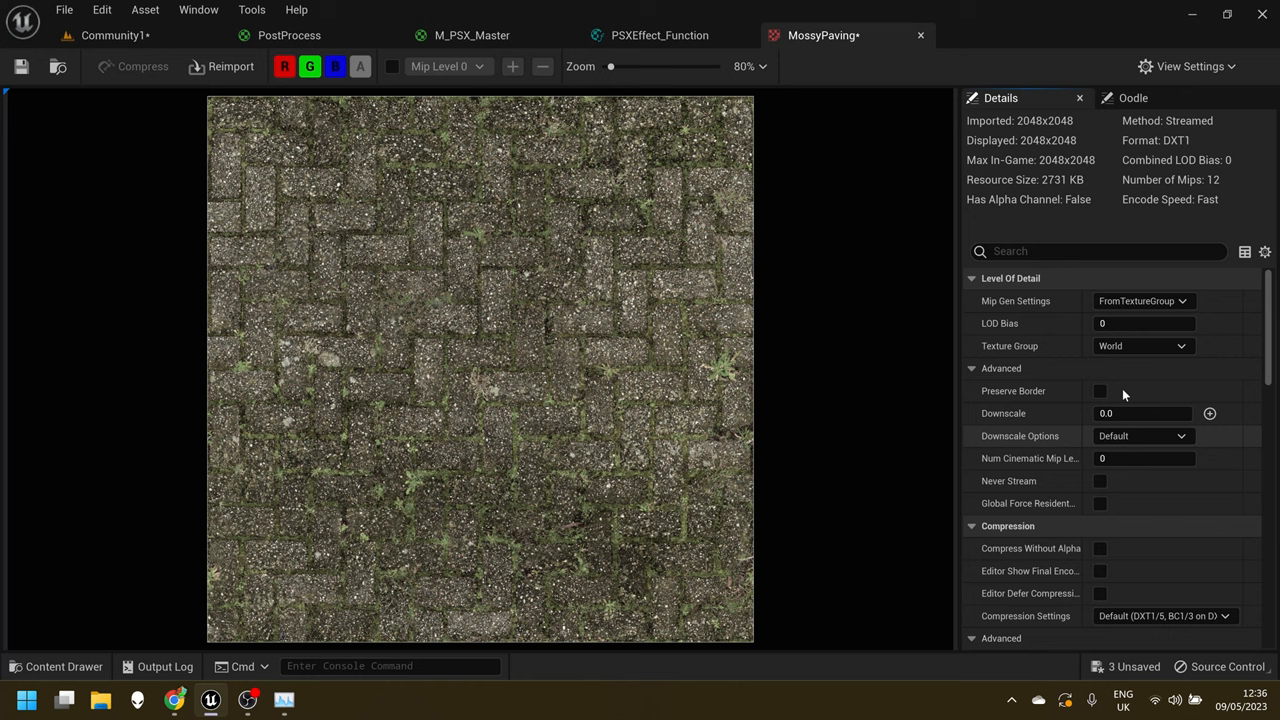
Set Mip Gen Settings to NoMipmaps and cap Maximum Texture Size at 128.
click(1143, 301)
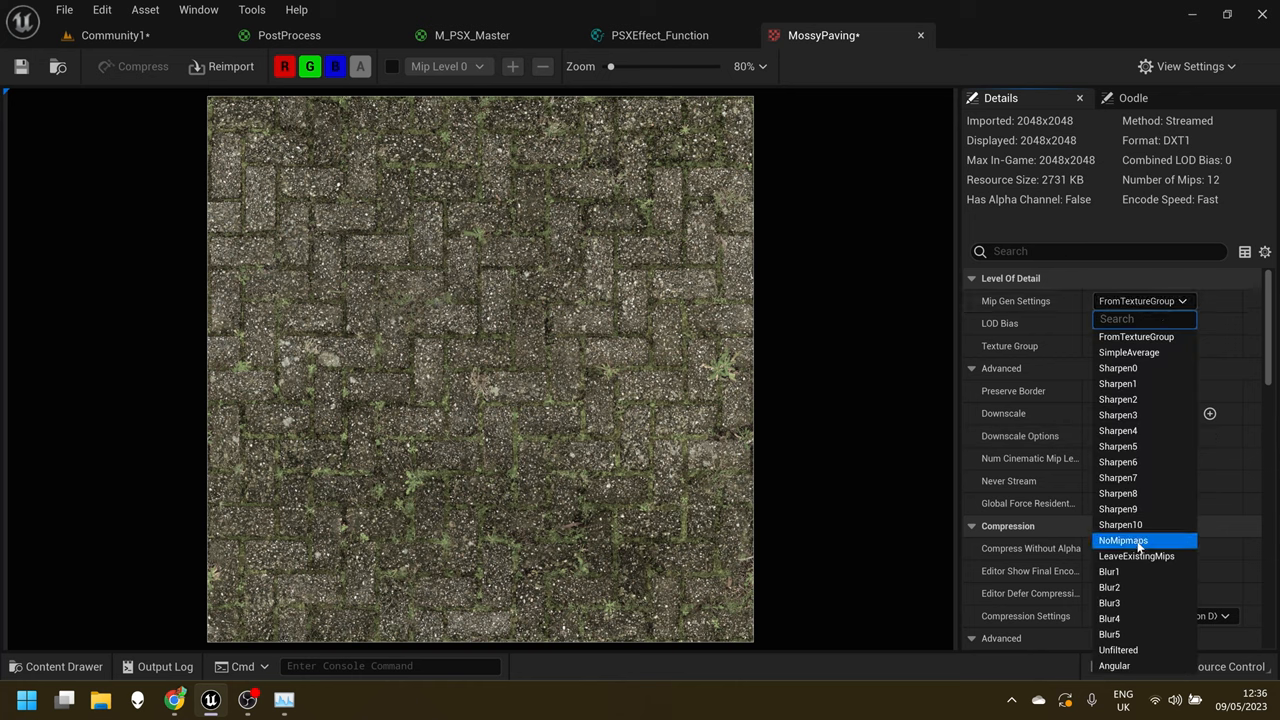
click(1122, 540)
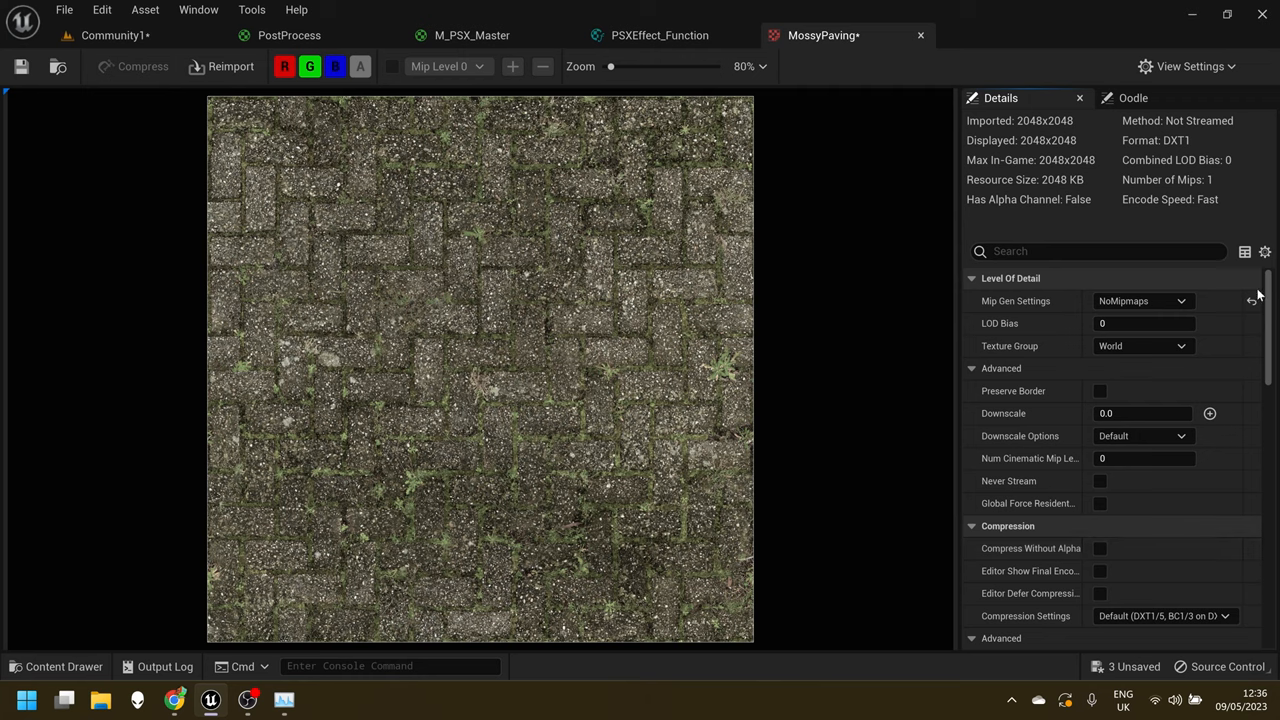
scroll(down, 3)
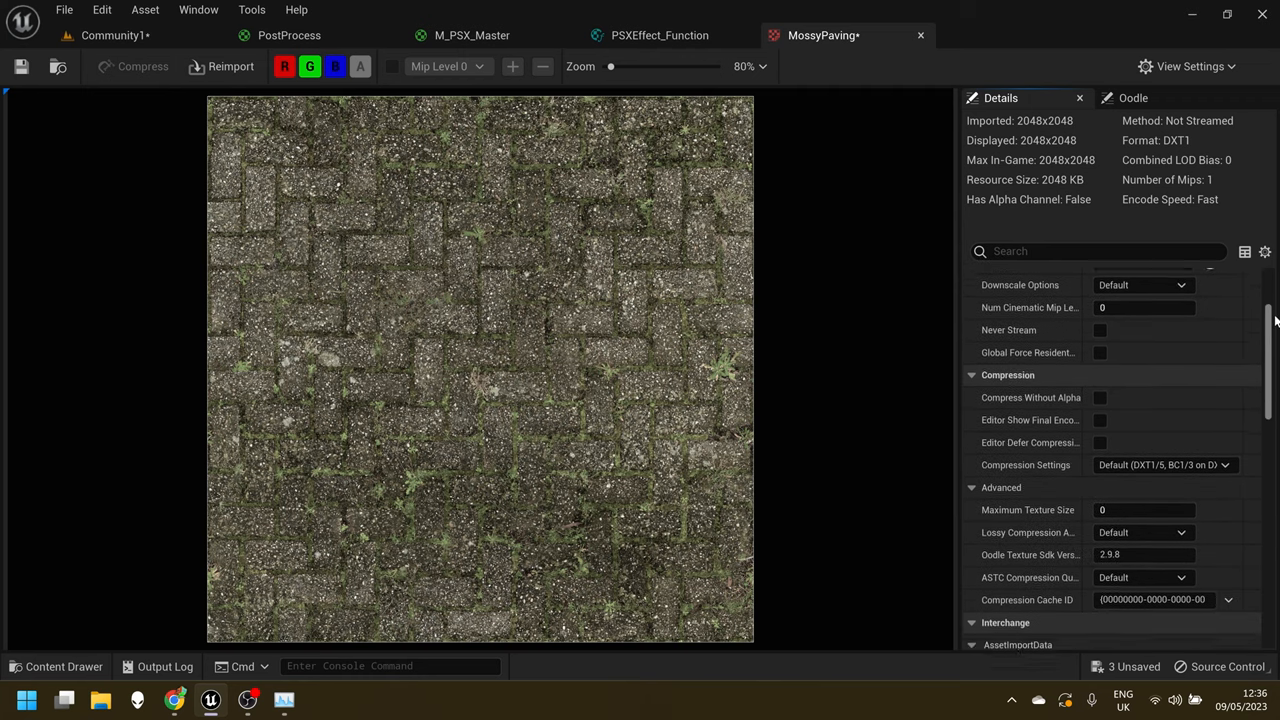
scroll(down, 3)
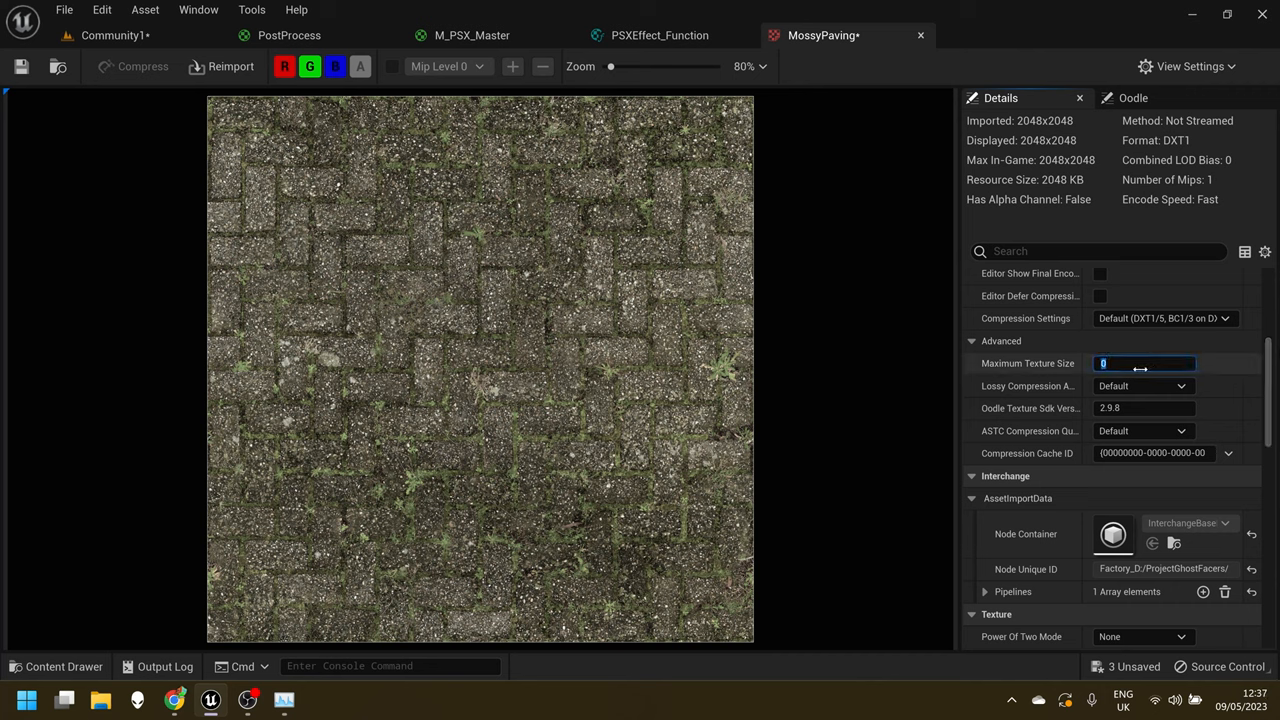
text(128)
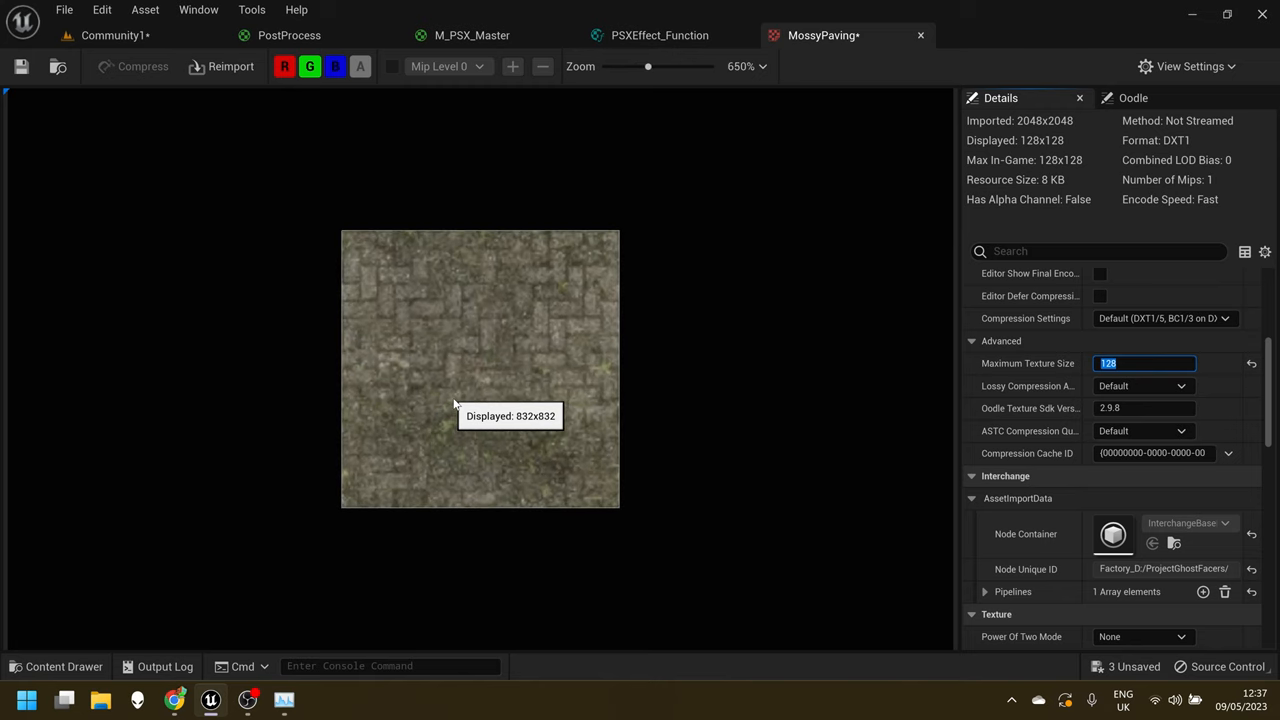
Switch the texture Filter to Nearest for a crisp pixelated look.
scroll(up, 3)
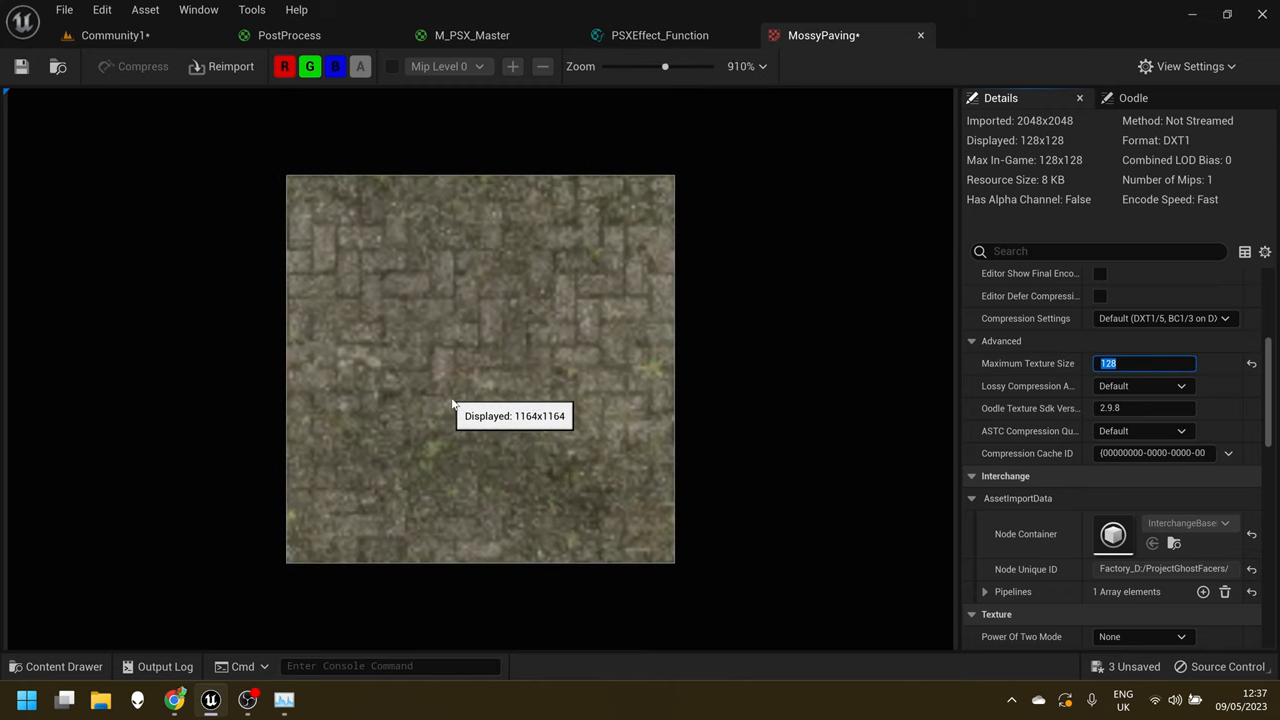
scroll(up, 3)
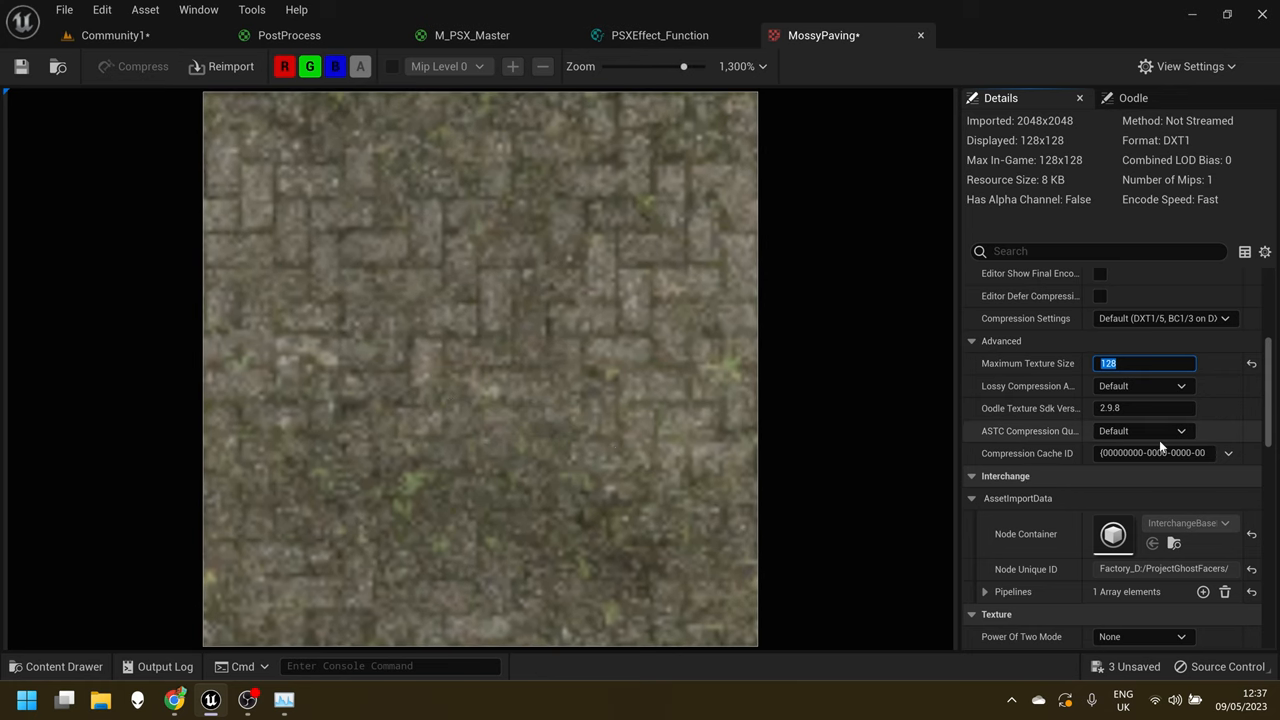
scroll(down, 3)
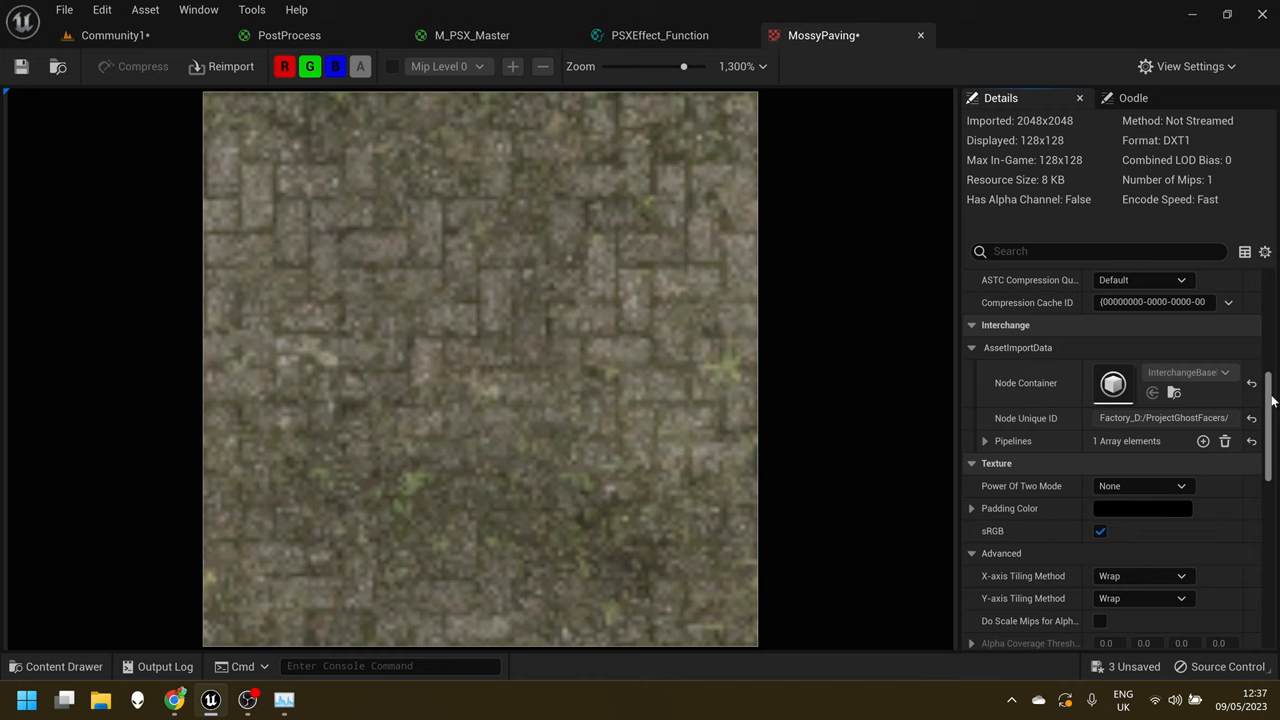
scroll(down, 3)
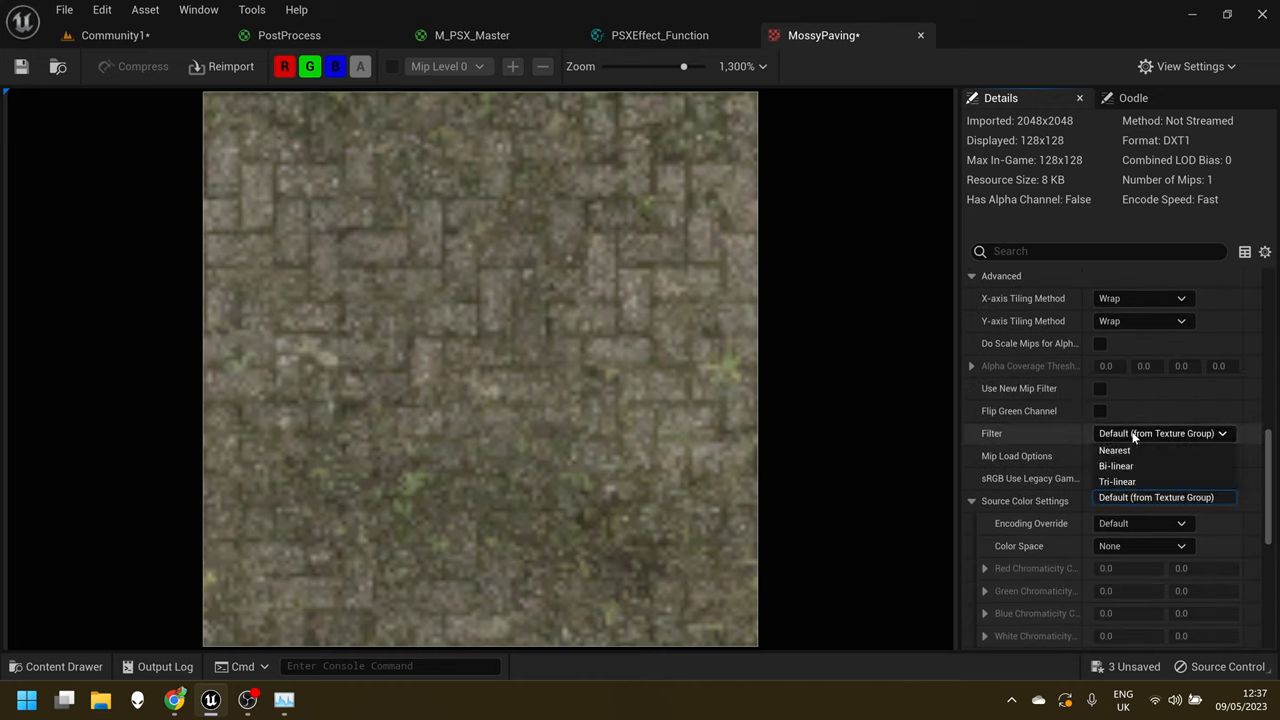
click(1114, 450)
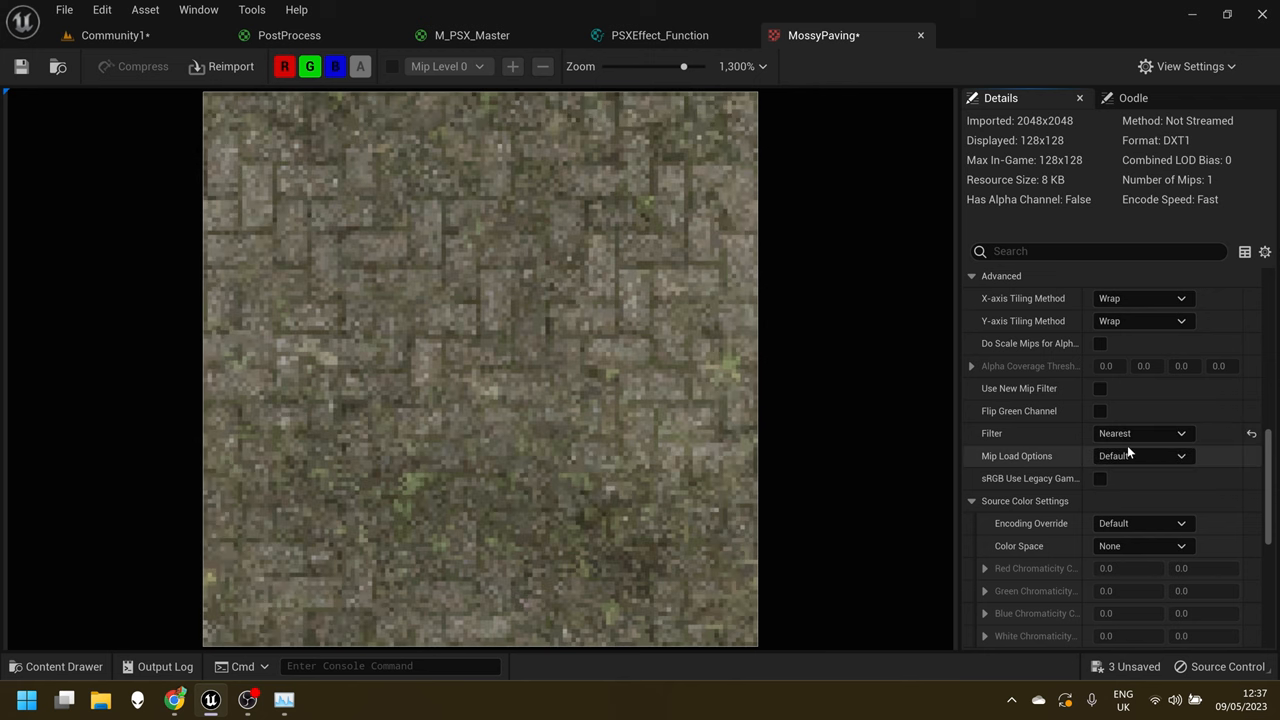
mouse_move(706, 478)
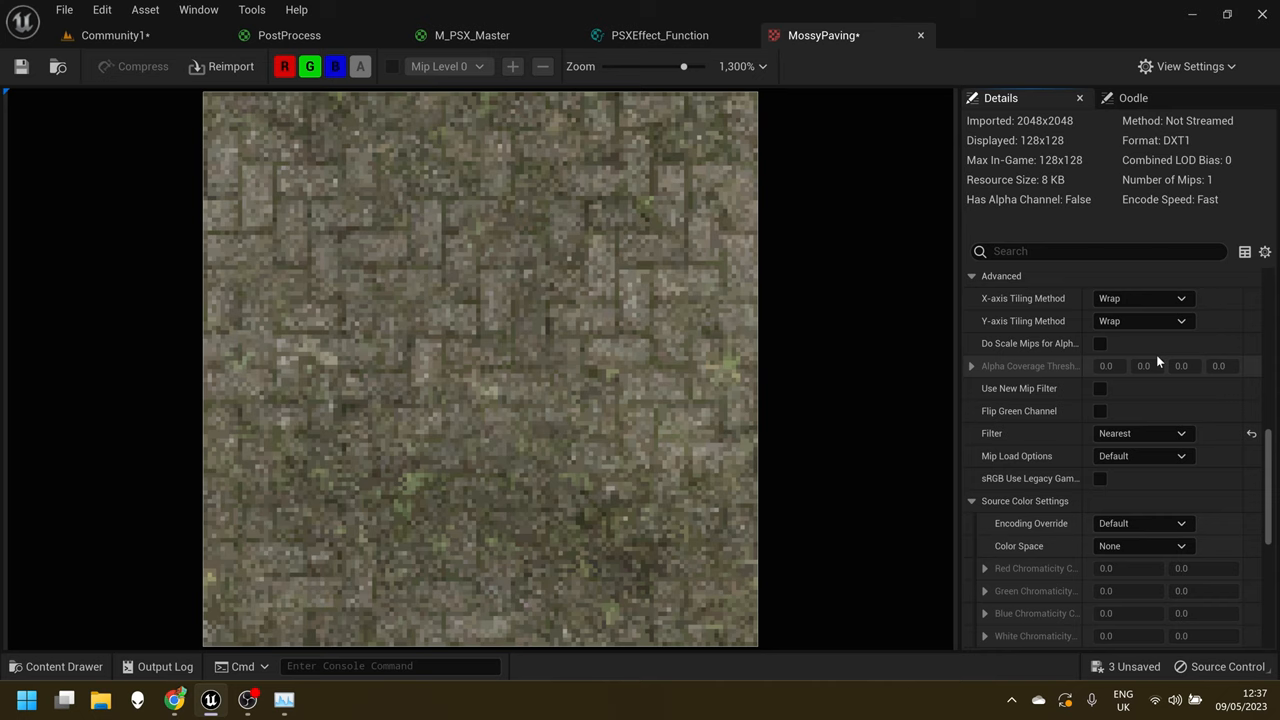
mouse_move(32, 90)
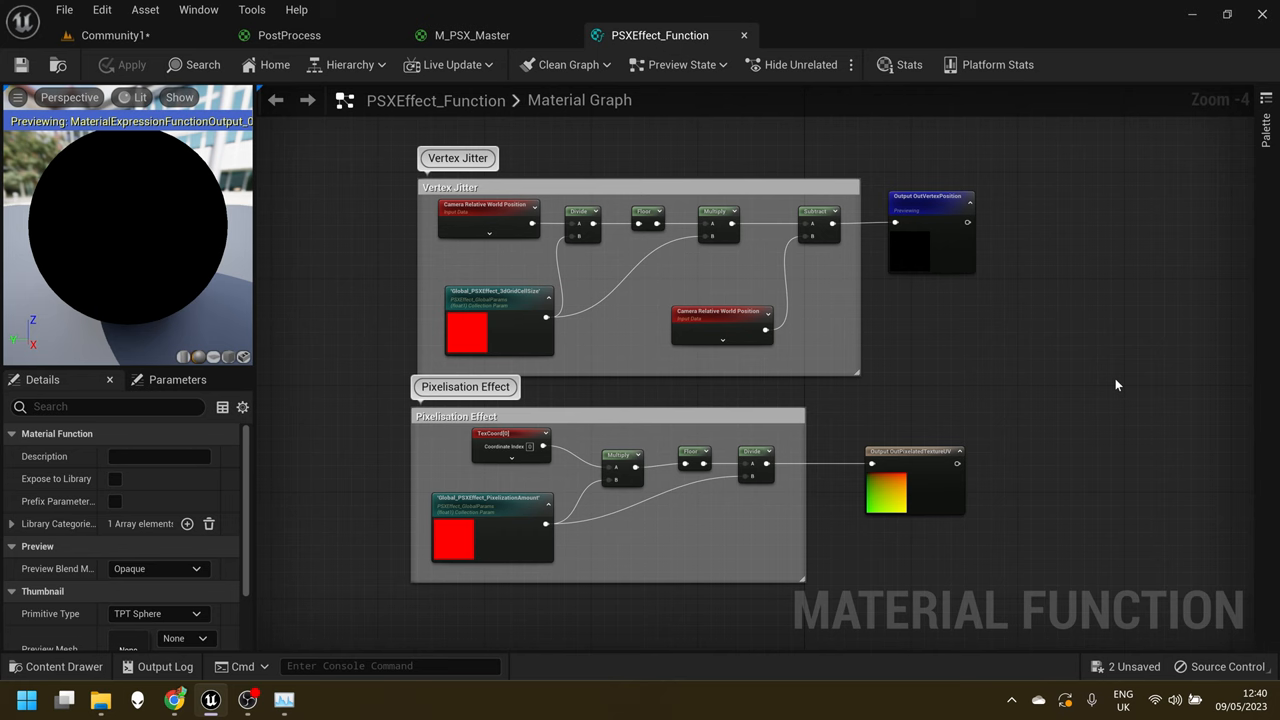
View the PostProcess dithering/colour-reduction graph, then the PSXEffect_Function vertex-jitter graph.
click(289, 35)
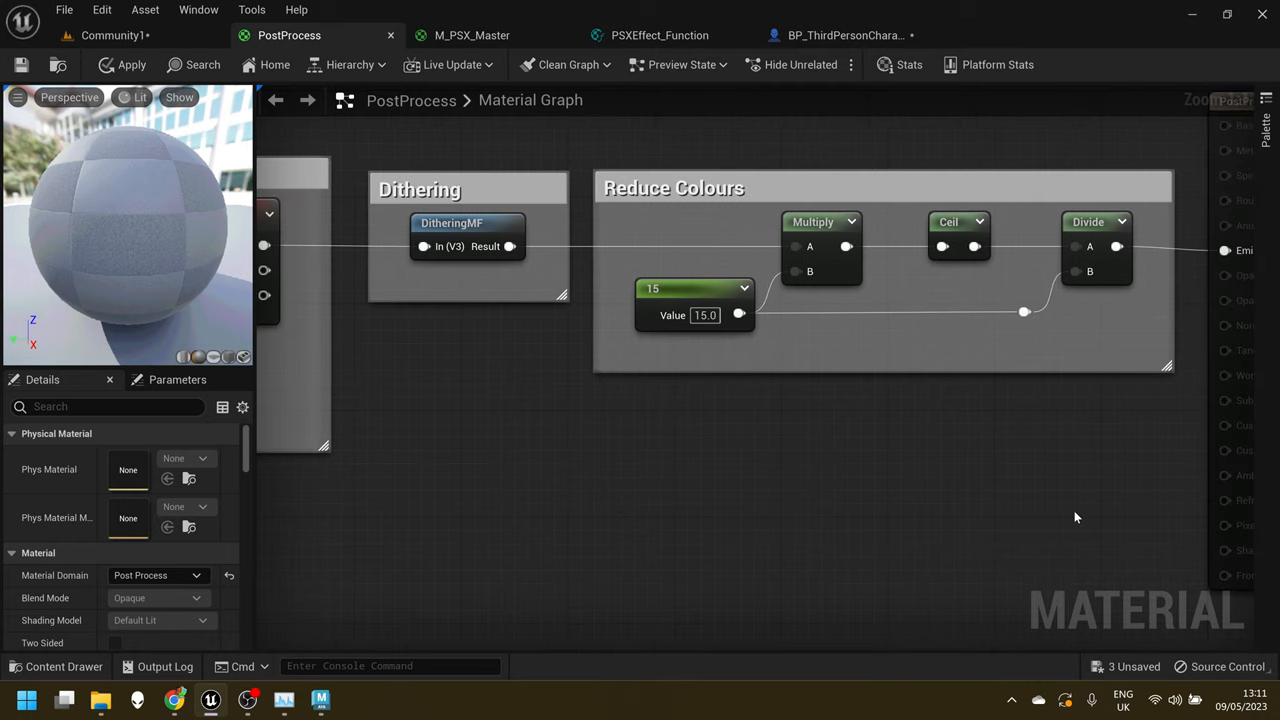
click(659, 35)
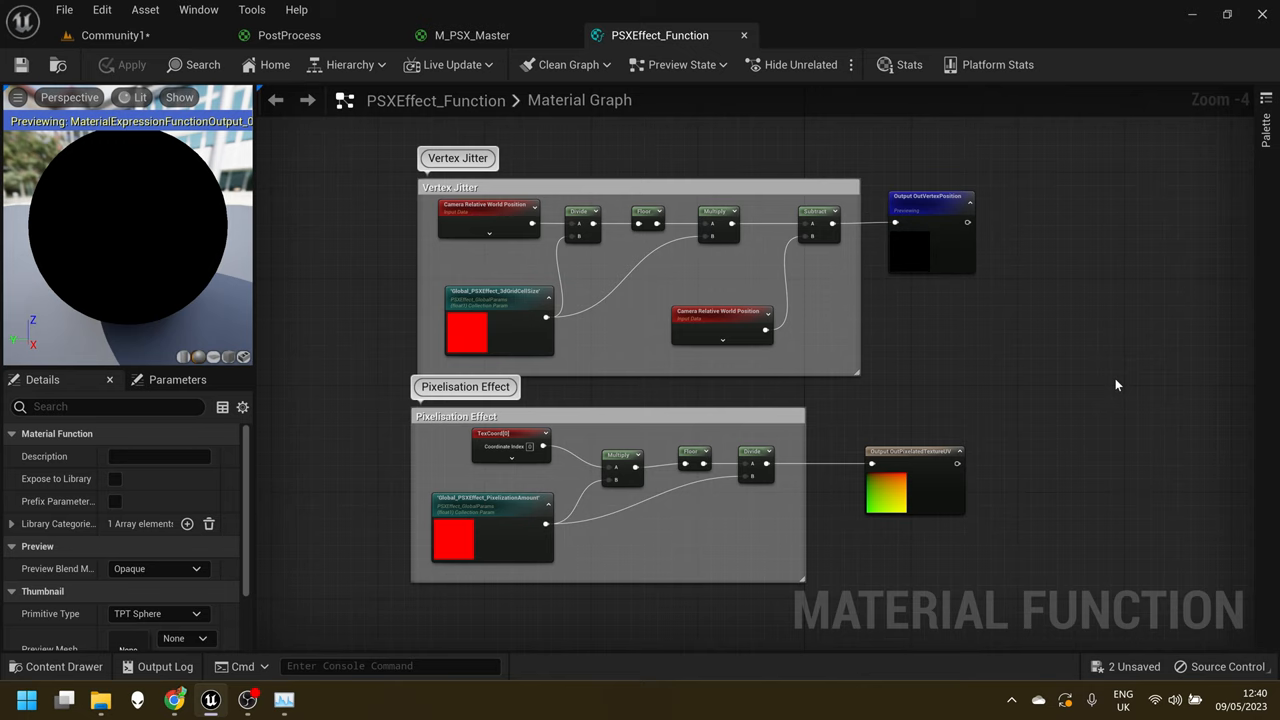
Show the M_PSX_Master graph with PSXEffect_Function feeding World Position Offset.
click(472, 35)
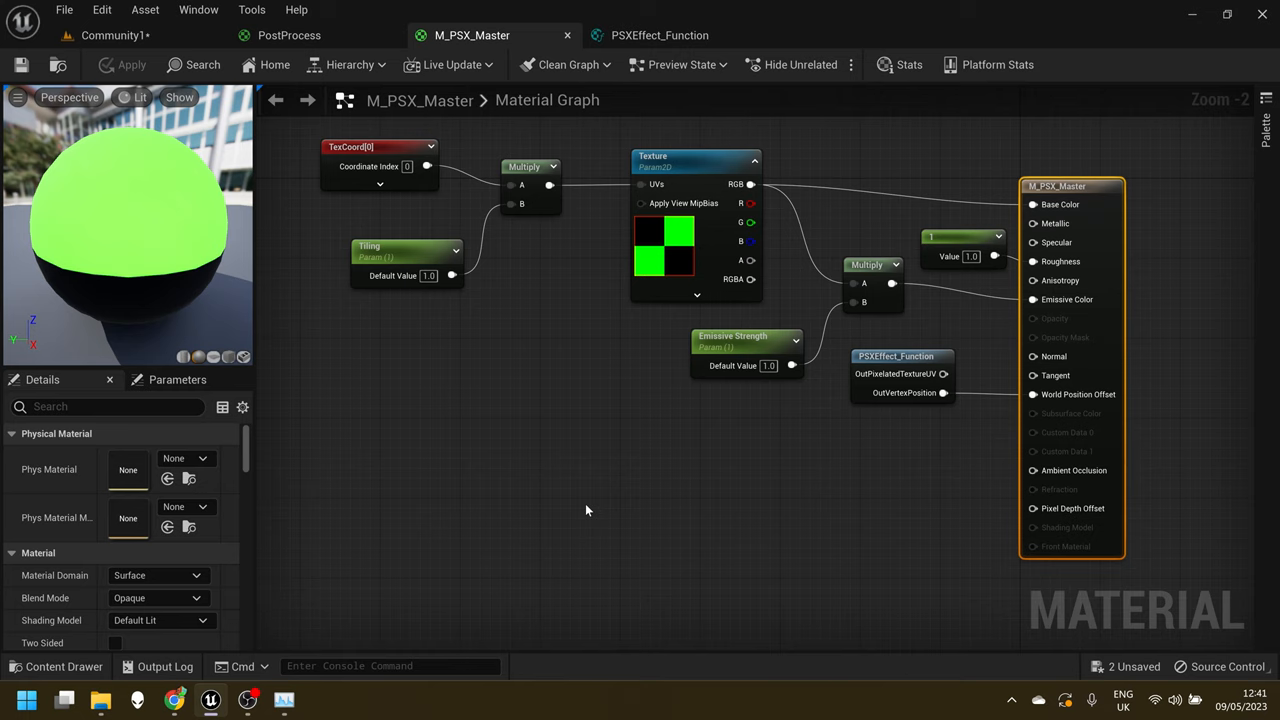
mouse_move(588, 554)
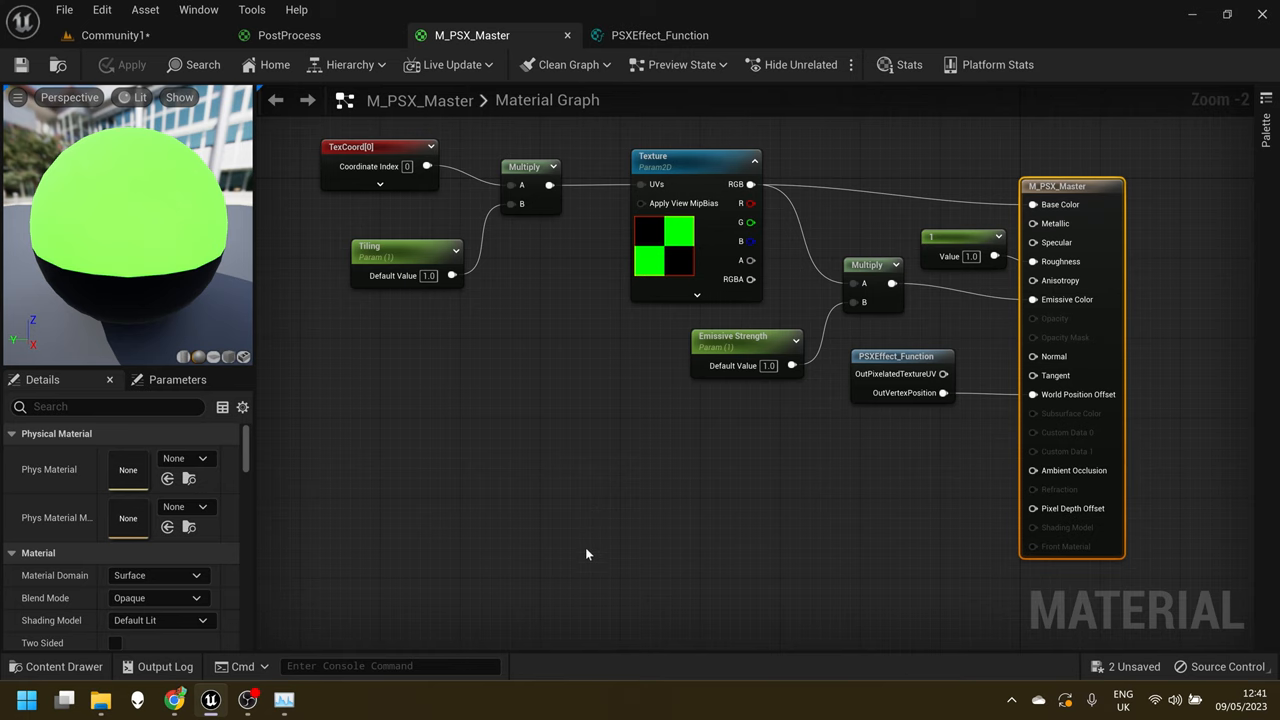